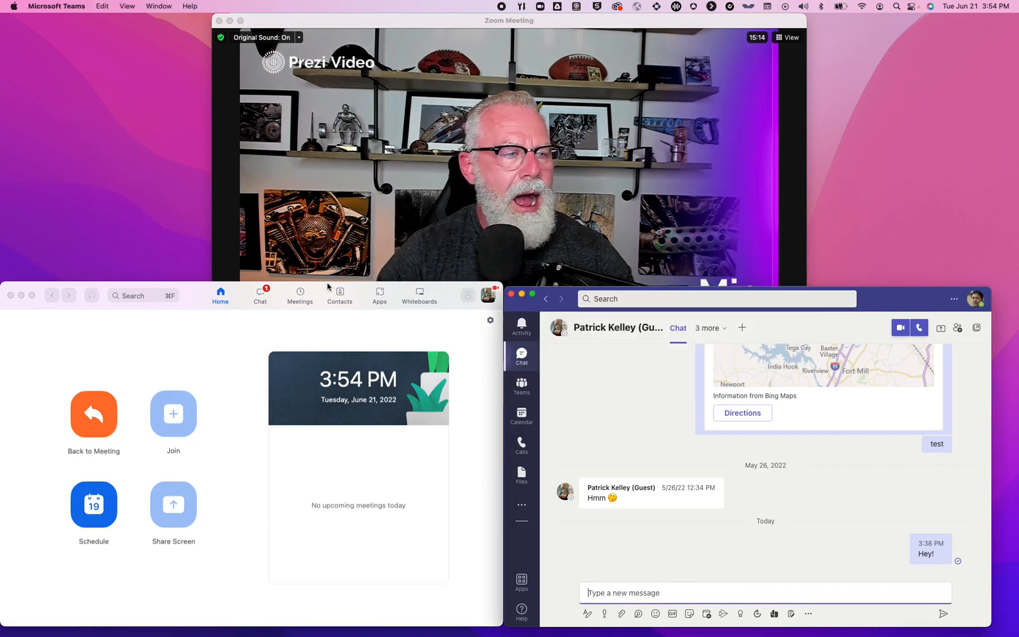
pyautogui.click(260, 295)
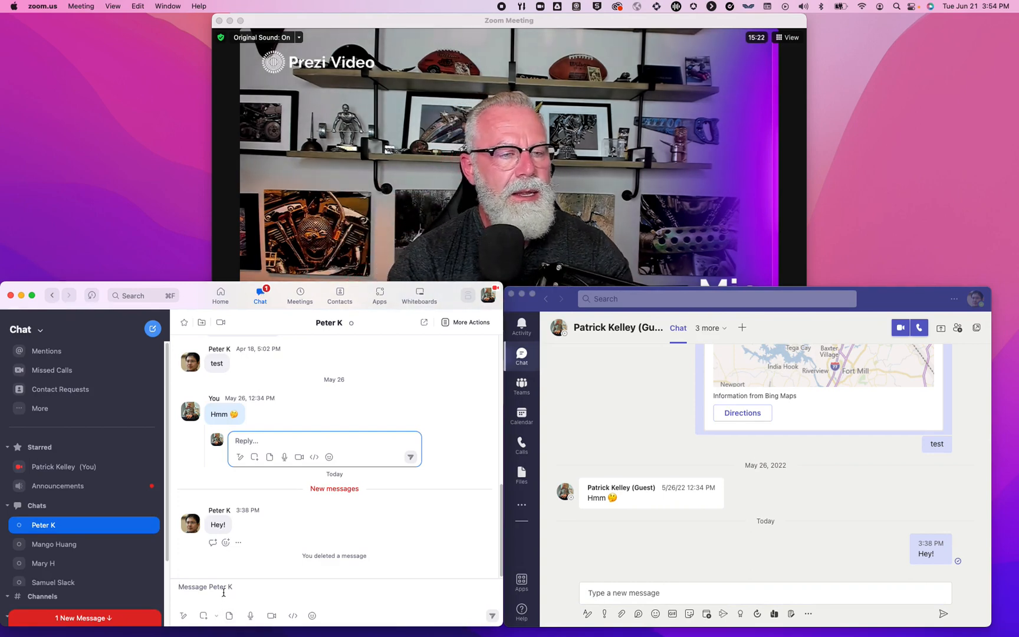
pyautogui.write('Hey Patrick')
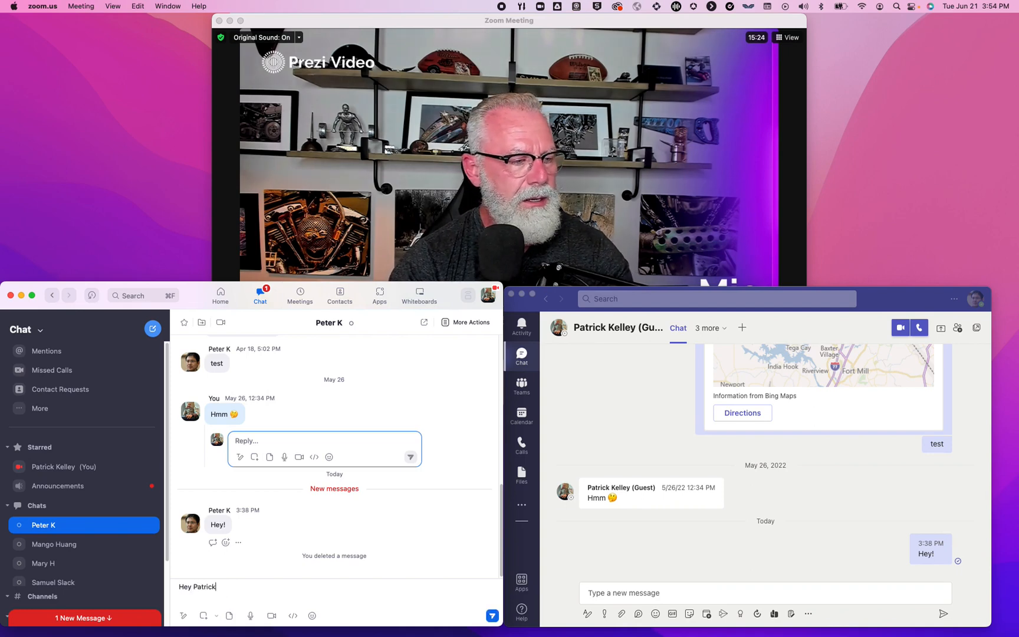
pyautogui.write('...Im in')
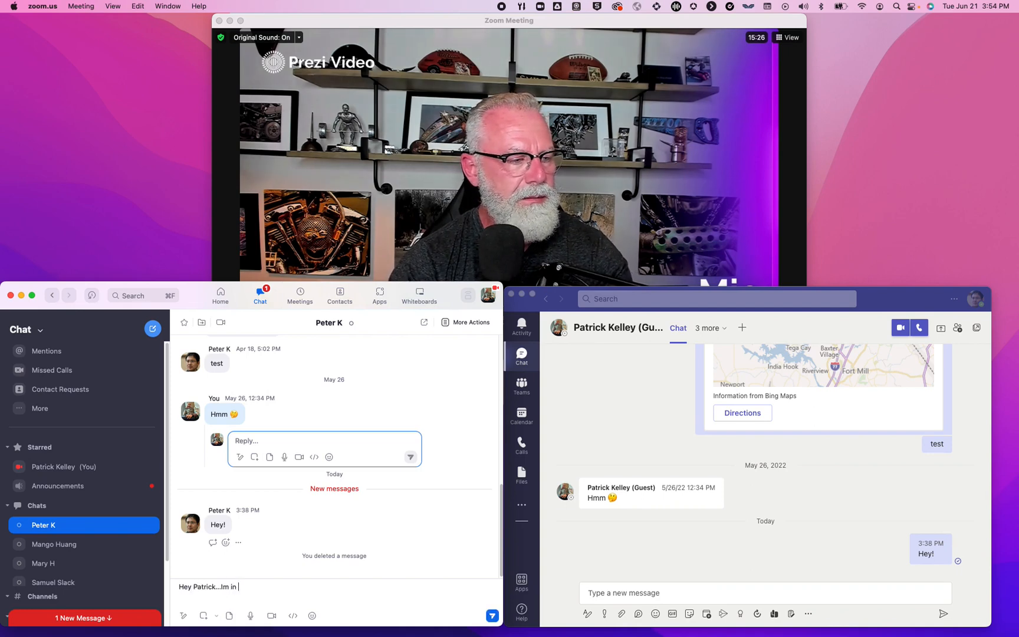
pyautogui.write('Teams...')
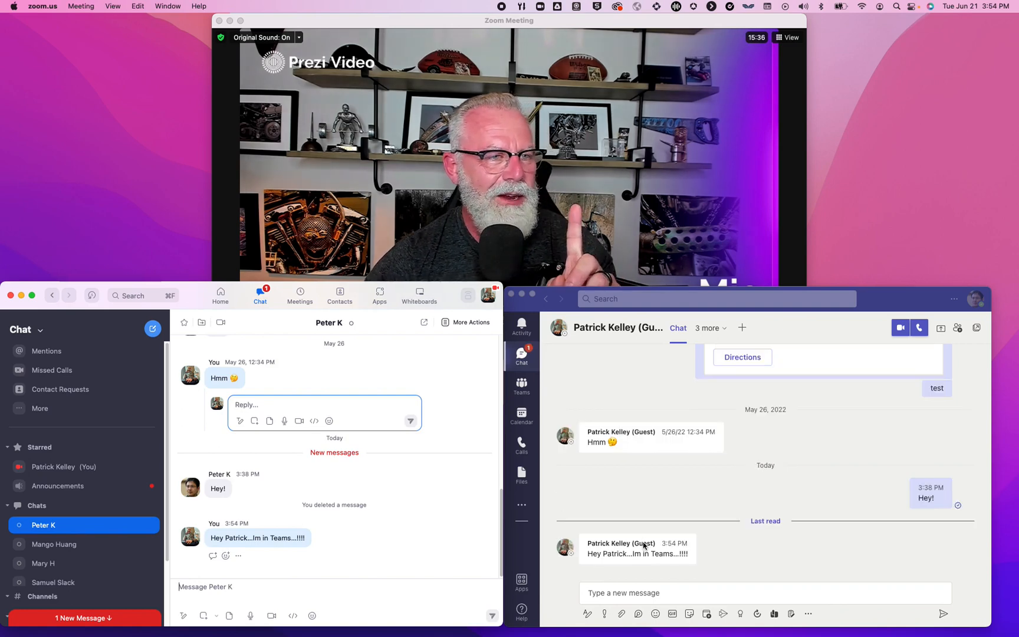
pyautogui.moveTo(348, 538)
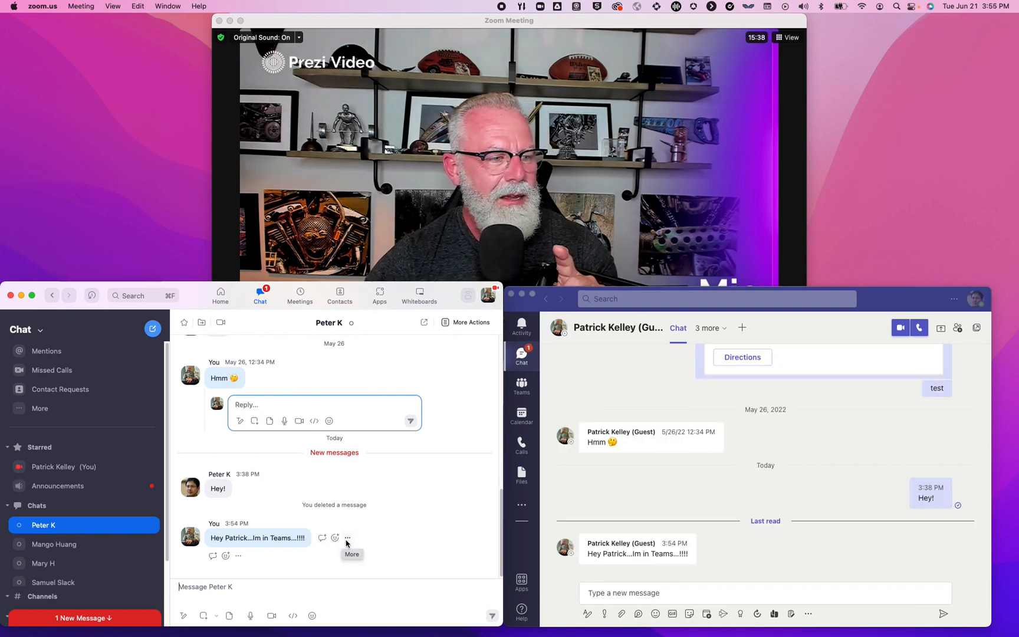
# - Edit the sent message to read 'Hey Patrick...Im in Zoom actually!' via More > Edit
pyautogui.click(346, 538)
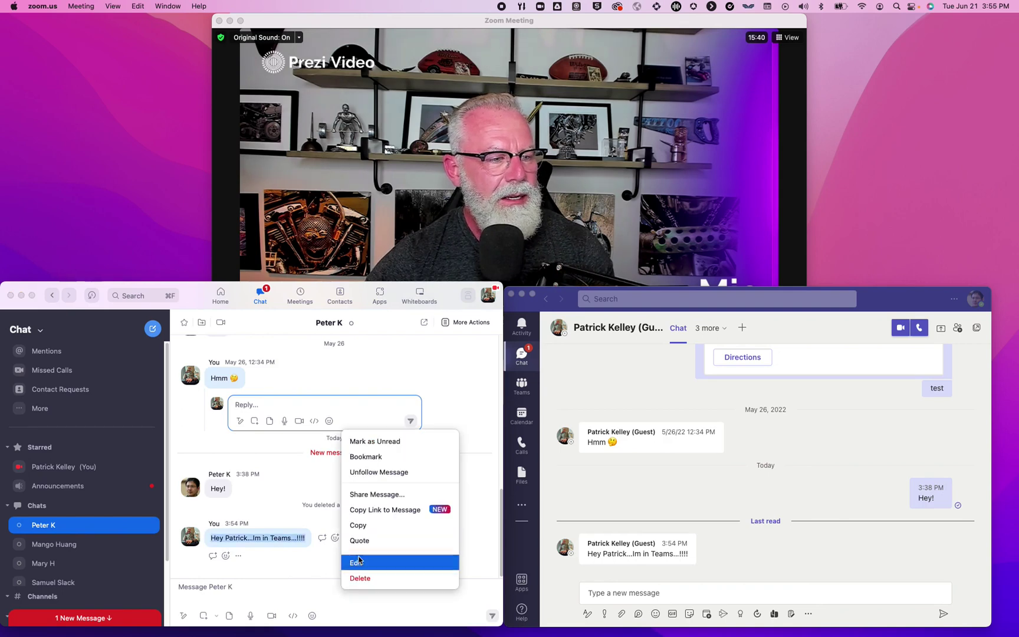
pyautogui.click(356, 563)
pyautogui.write('Zoo')
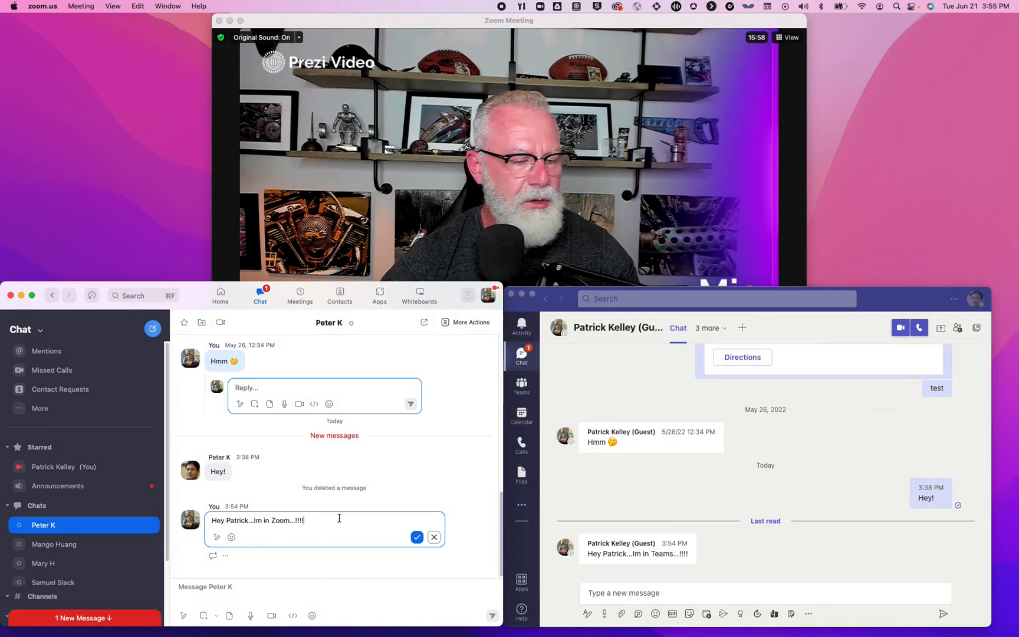
pyautogui.press('Backspace')
pyautogui.write(' actually')
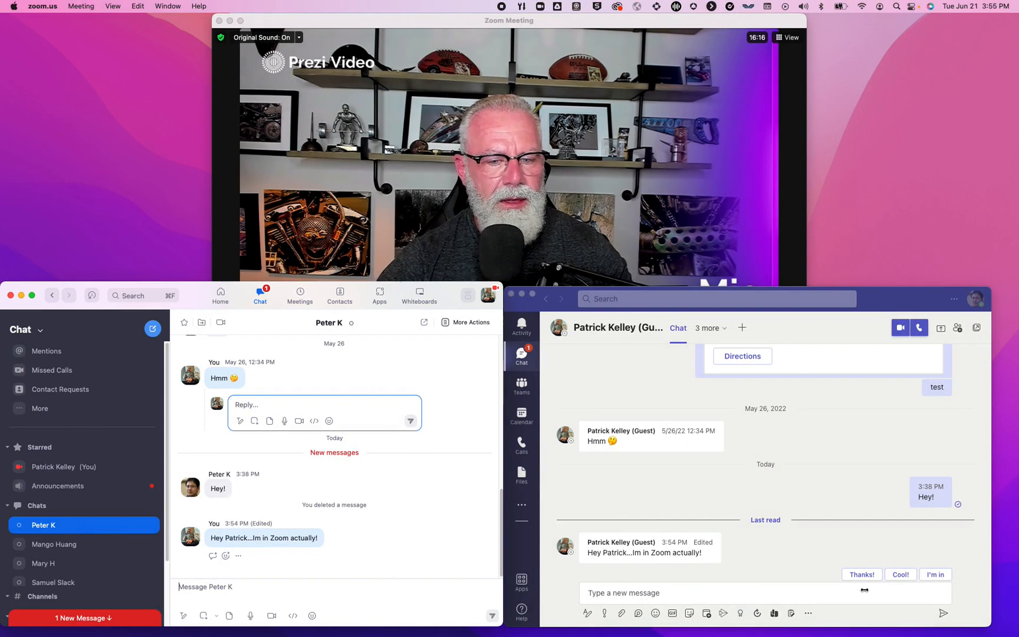
# - Send the 'Thanks!' suggested reply from Teams so it appears in the Zoom chat
pyautogui.click(862, 575)
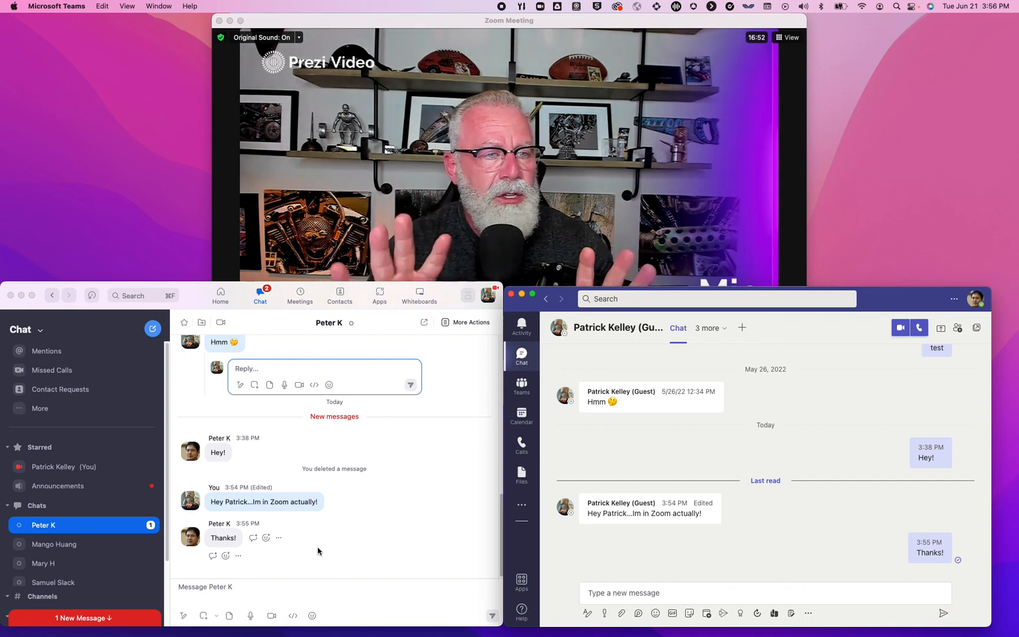
pyautogui.moveTo(40, 111)
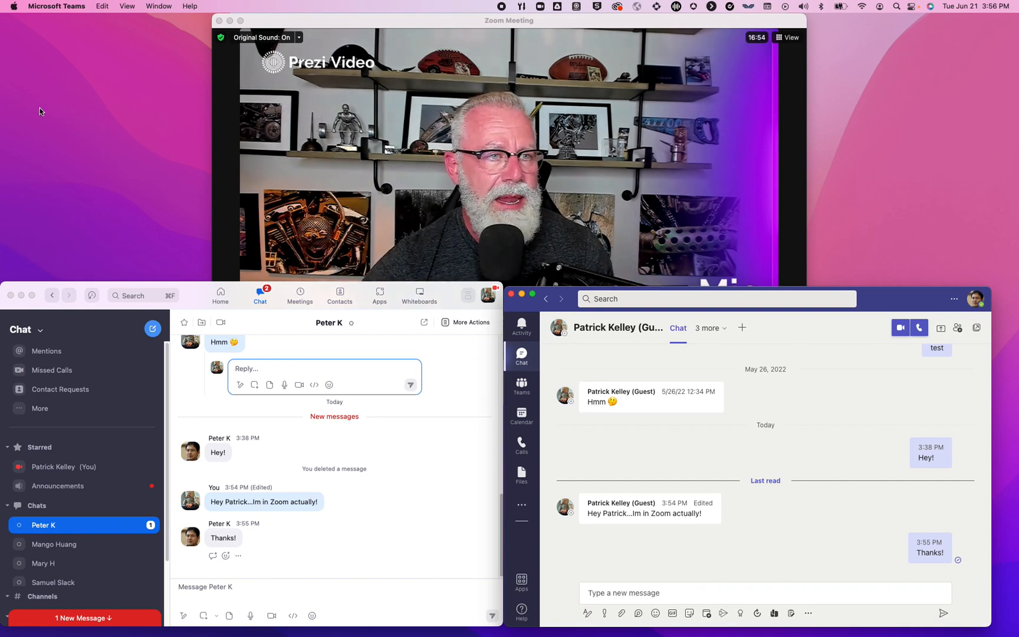